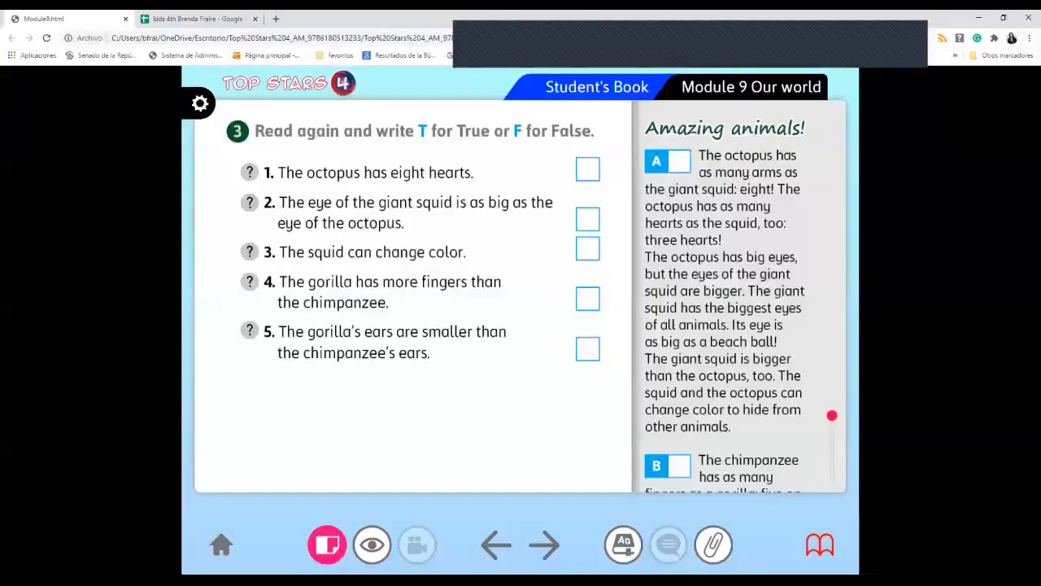
# Reveal F as the answer to true/false question 1 with its supporting sentence.
pyautogui.click(371, 544)
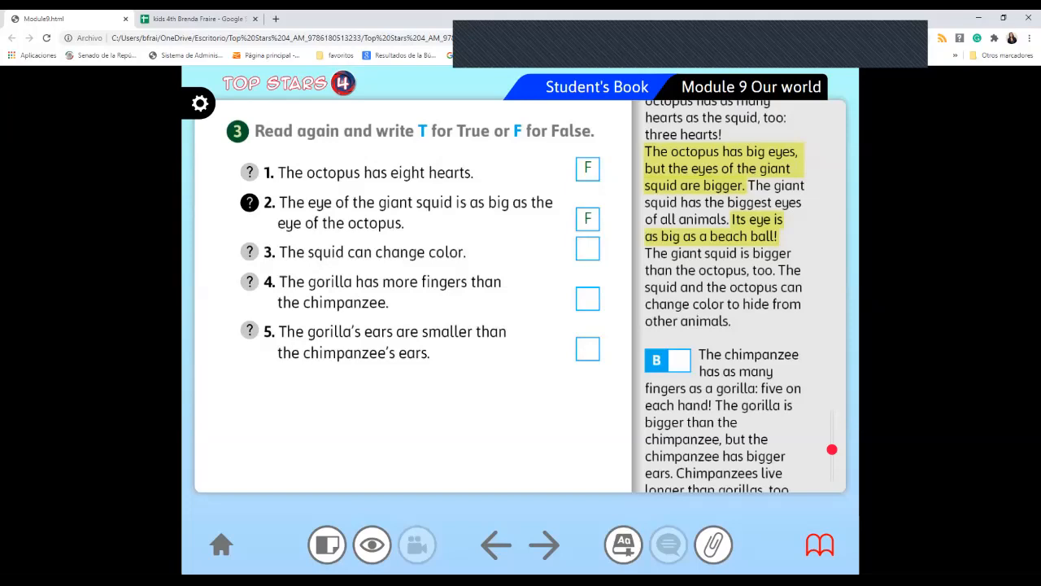
# Reveal the remaining true/false answers T, F, T for questions 3–5.
pyautogui.scroll(-3)
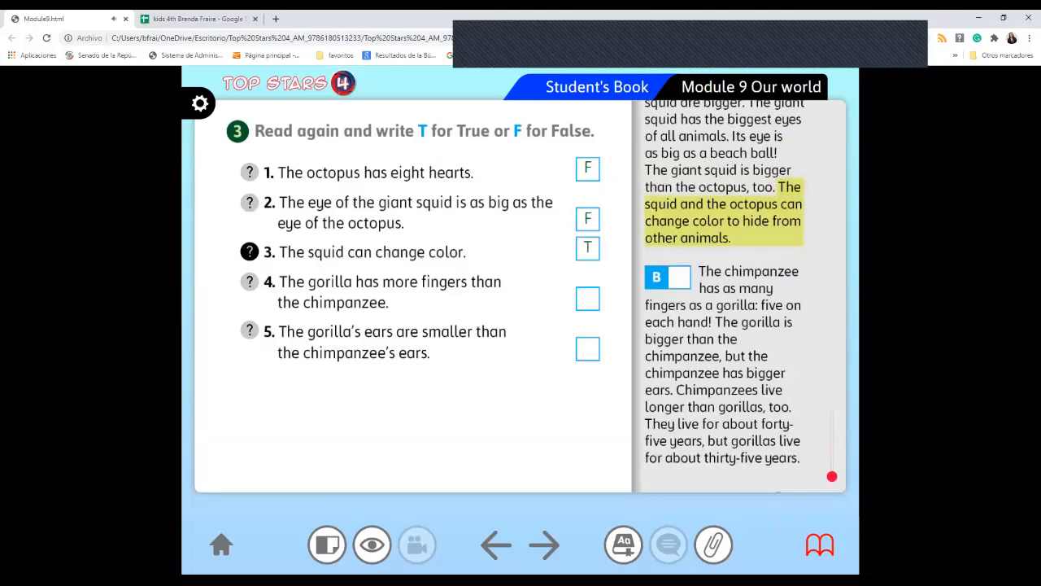
pyautogui.click(249, 281)
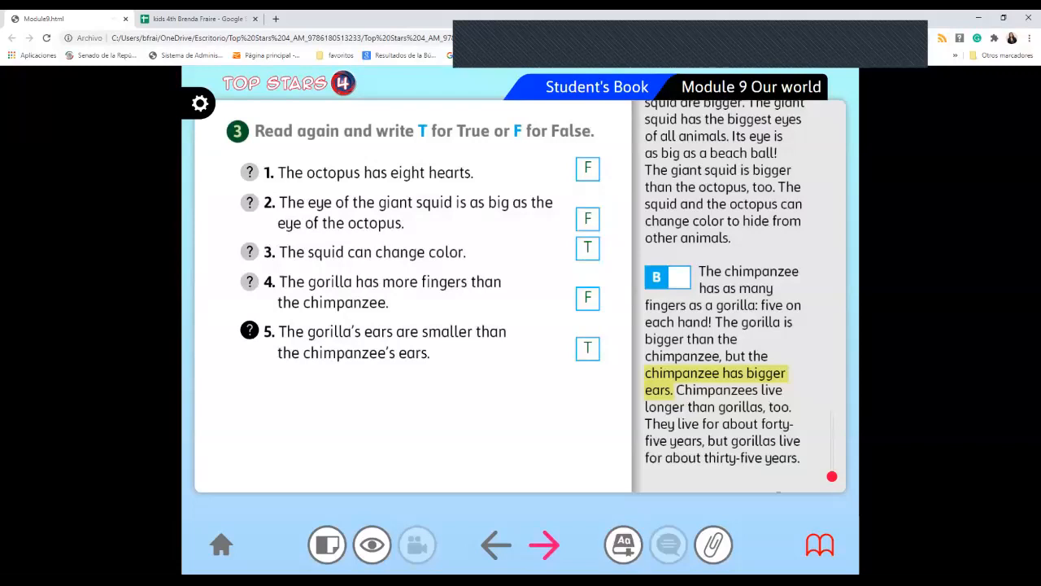
pyautogui.click(545, 544)
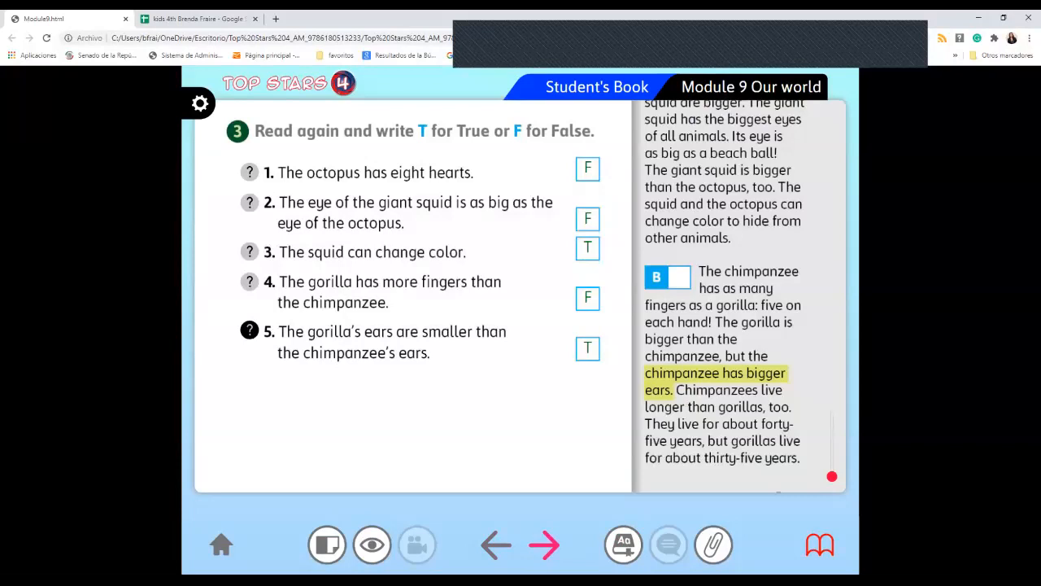
# Move to exercise 4's listen-and-match cats page, start its recording, then switch to the grades spreadsheet.
pyautogui.click(545, 545)
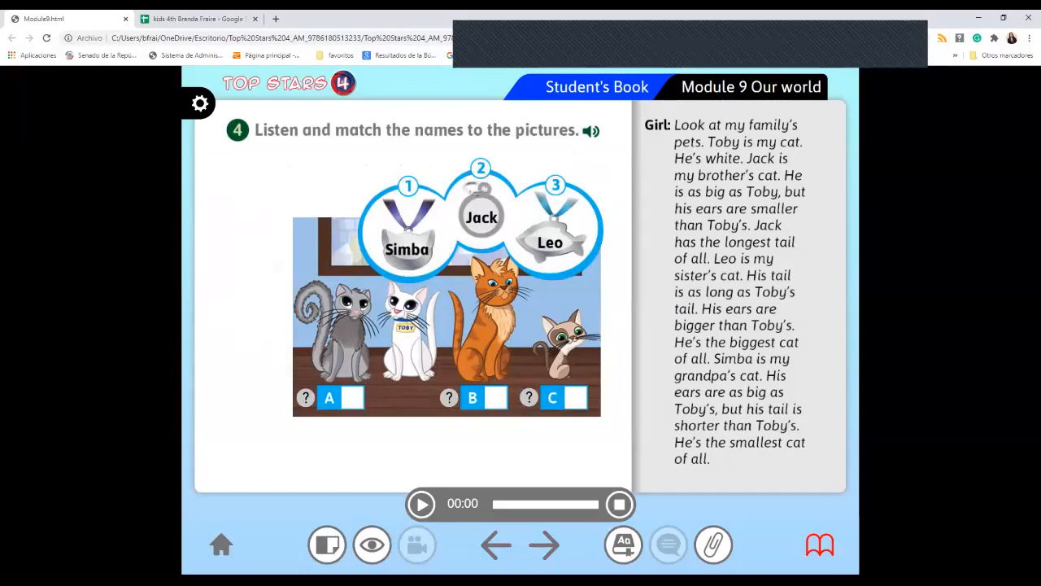
pyautogui.click(422, 503)
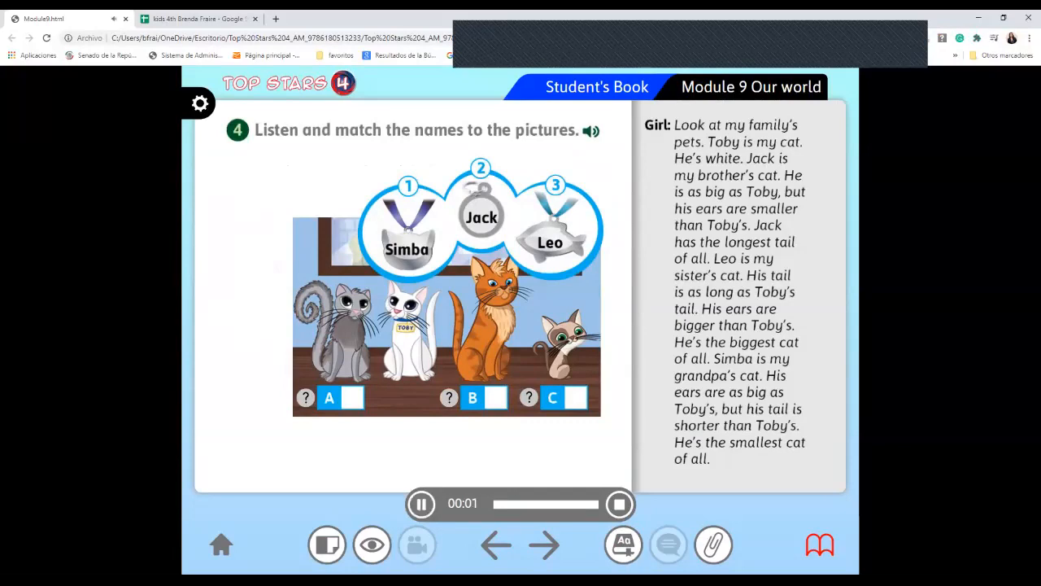
pyautogui.click(199, 19)
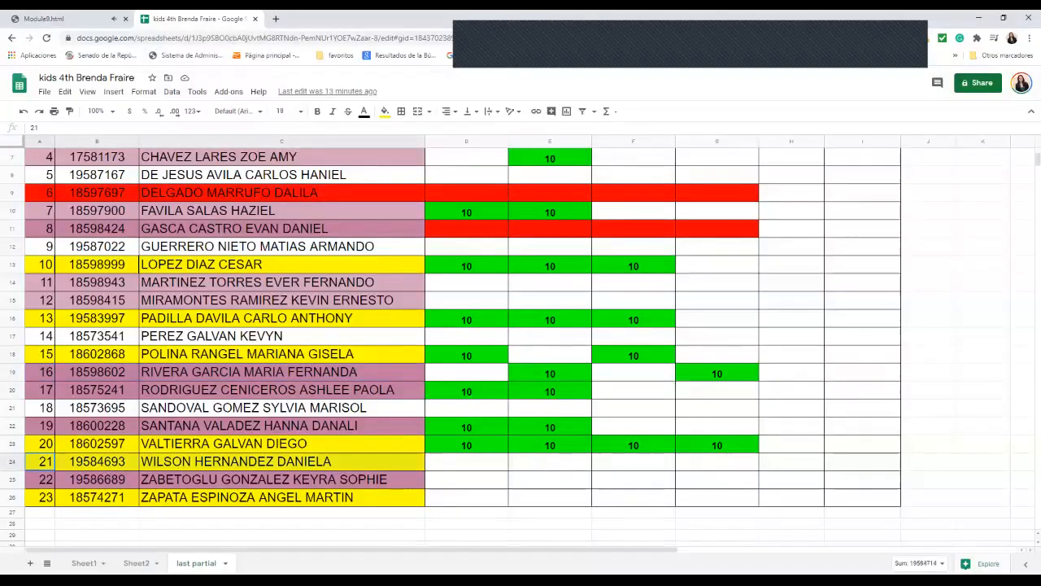
# Choose a cell fill colour in the class grades sheet and return to the book.
pyautogui.click(384, 112)
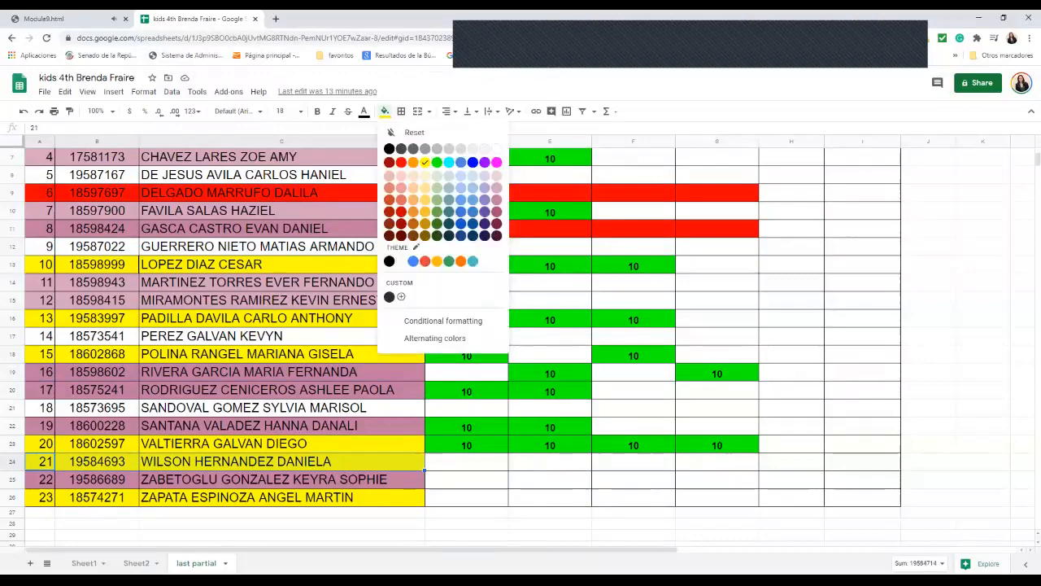
pyautogui.click(61, 18)
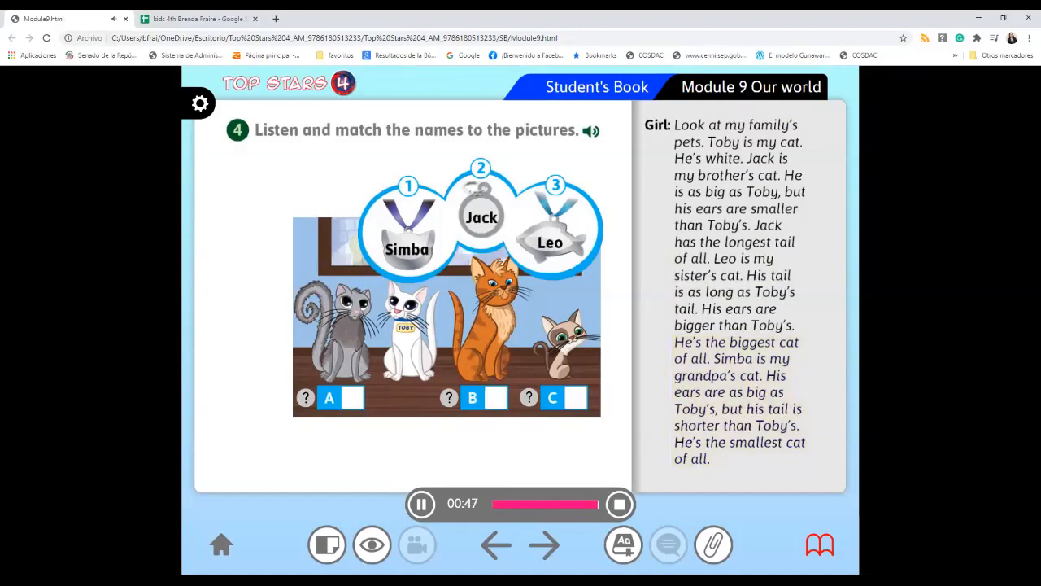
# Reveal 2 as the answer for picture A once the recording ends.
pyautogui.click(619, 503)
pyautogui.write('2')
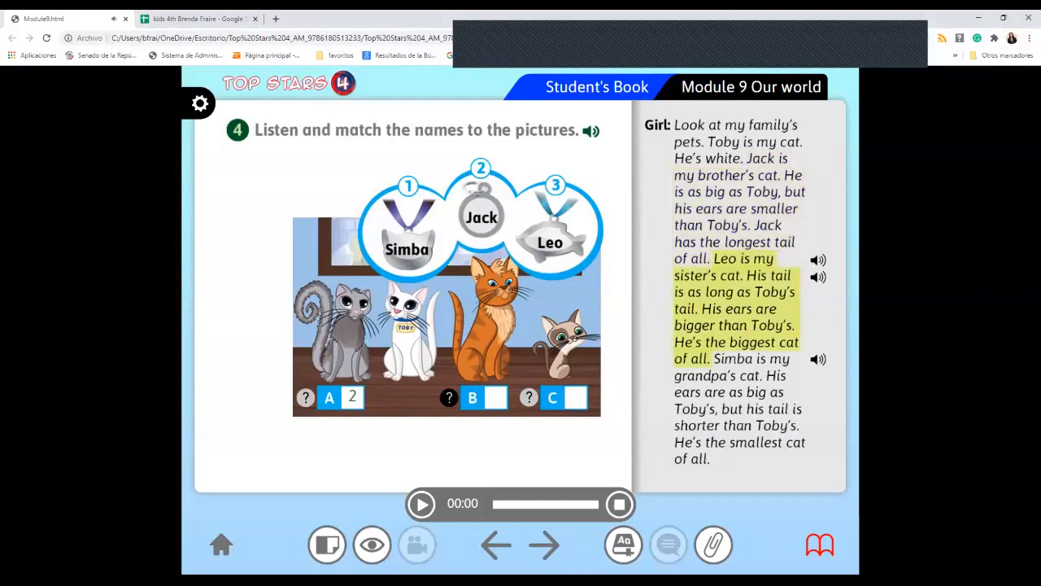
# Reveal B as 3 and C as 1, then advance to exercise 5's make-sentences page.
pyautogui.click(818, 260)
pyautogui.write('3')
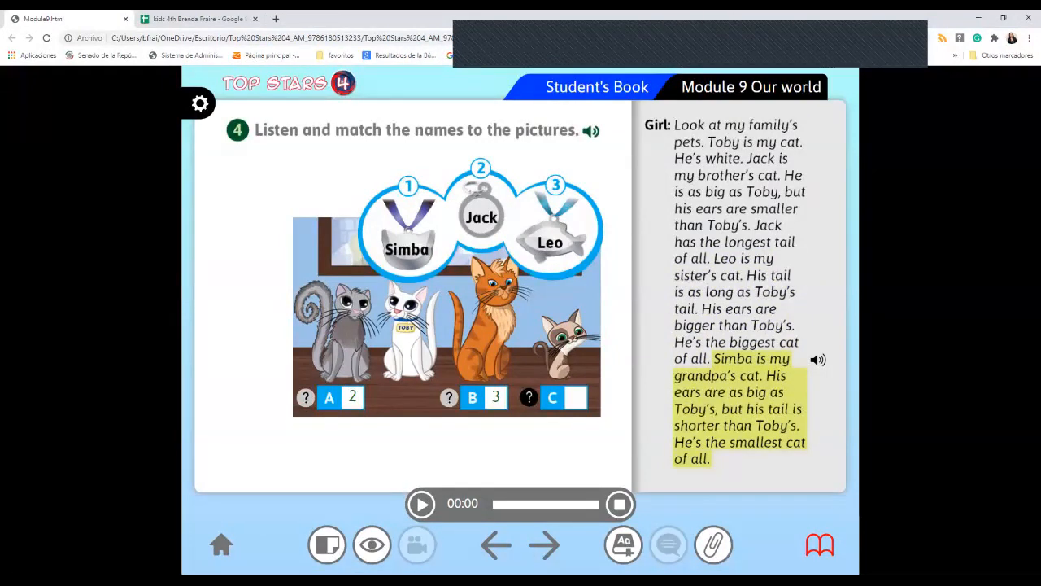
pyautogui.click(575, 397)
pyautogui.write('1')
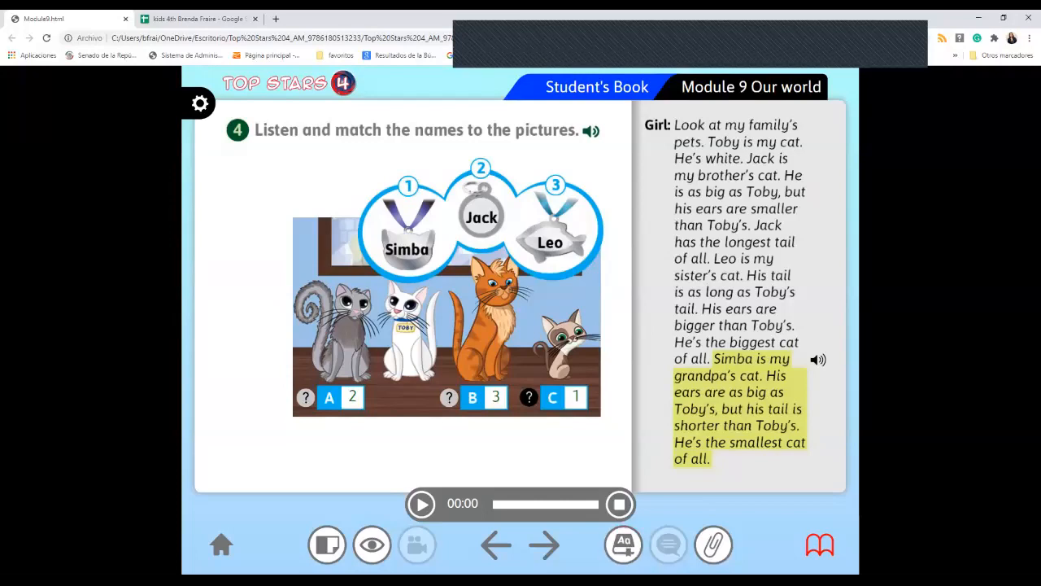
pyautogui.click(624, 545)
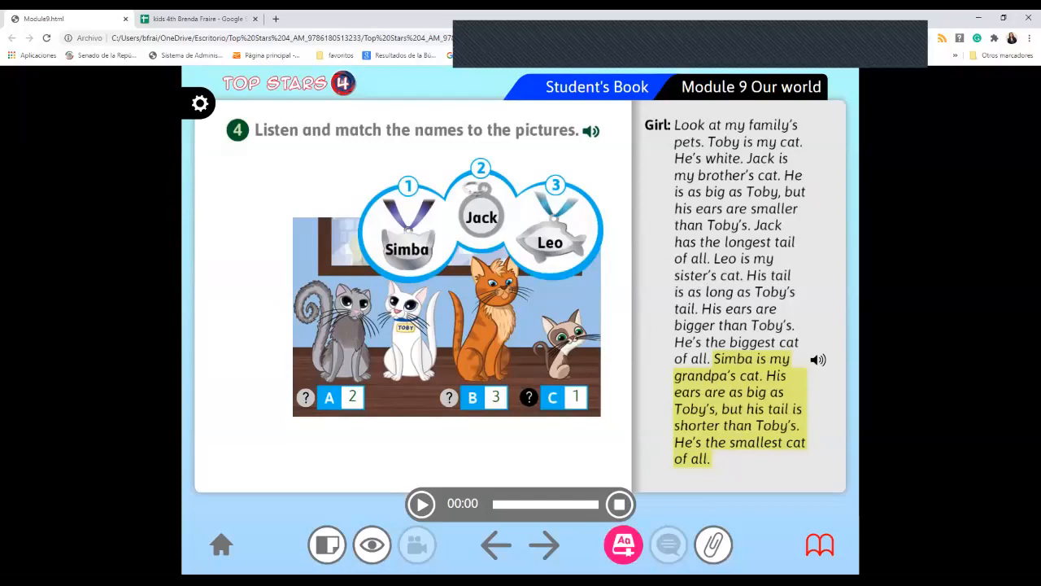
pyautogui.click(623, 544)
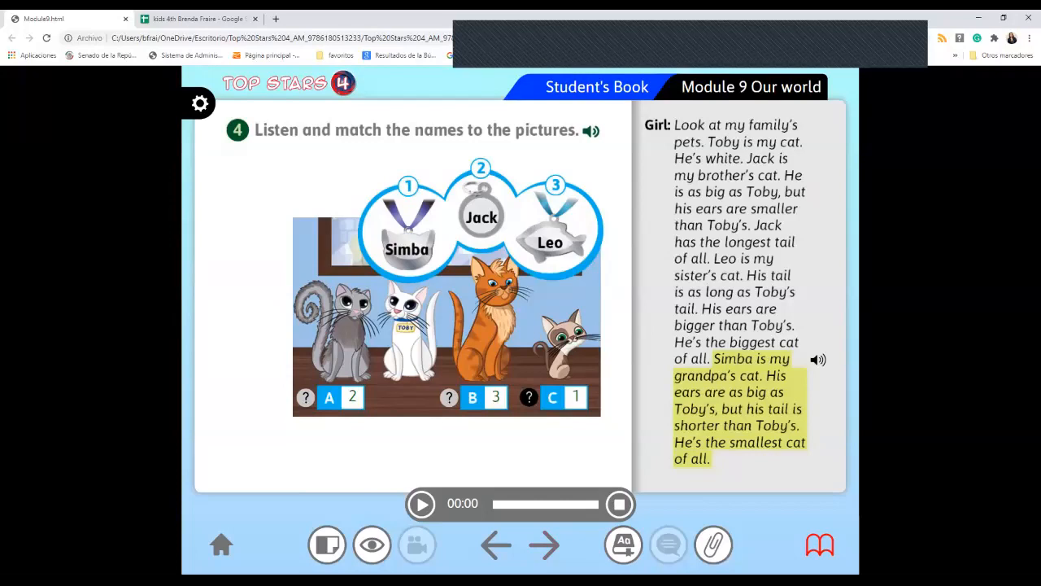
pyautogui.click(544, 545)
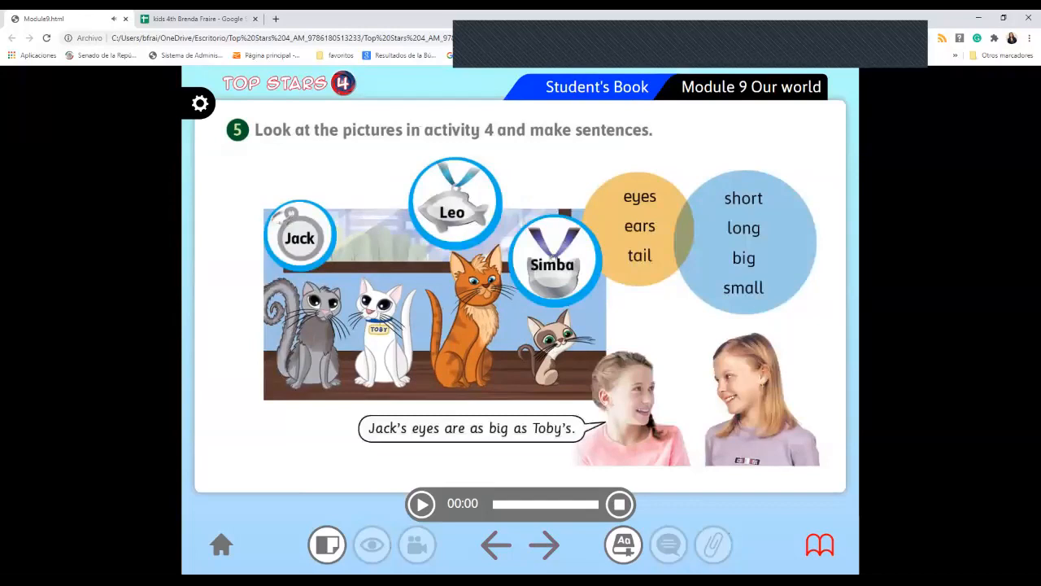
# Play the activity 5 recording and move on to Module 9's Let's talk page.
pyautogui.click(421, 503)
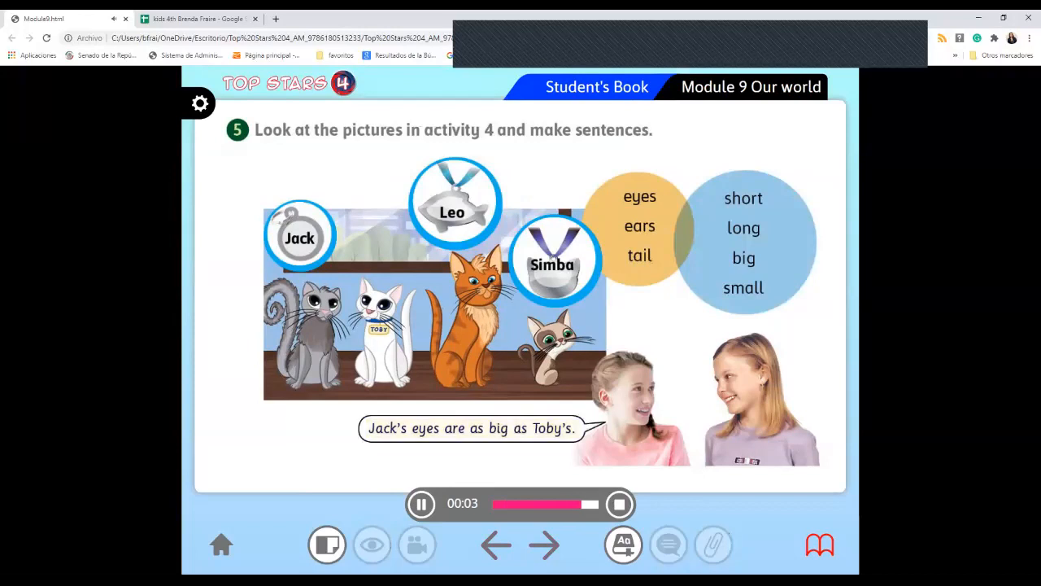
pyautogui.click(421, 503)
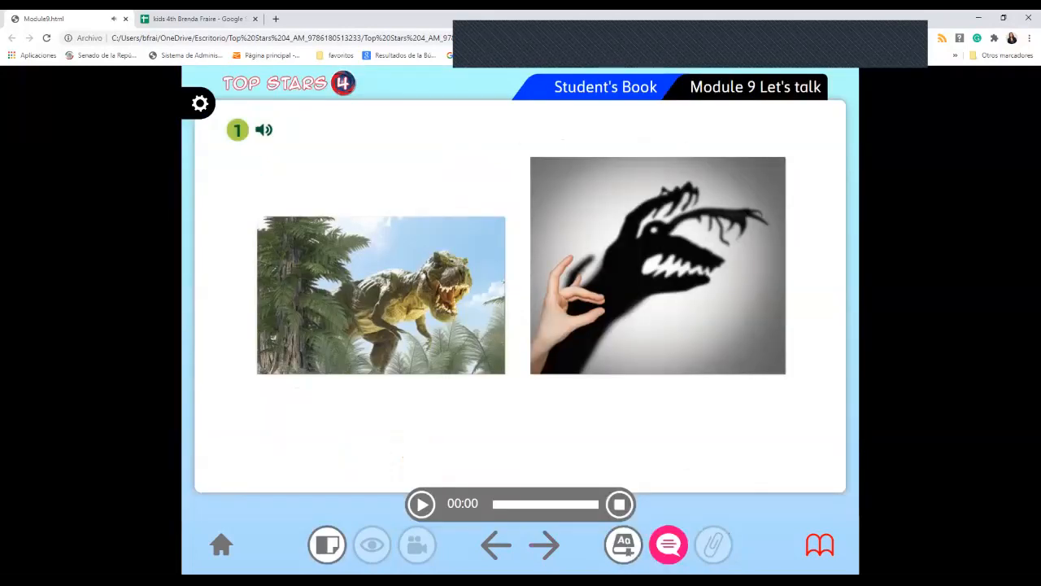
# Reveal the labels 'dinosaur' and 'scary', then show the dinosaur picture alone.
pyautogui.click(668, 544)
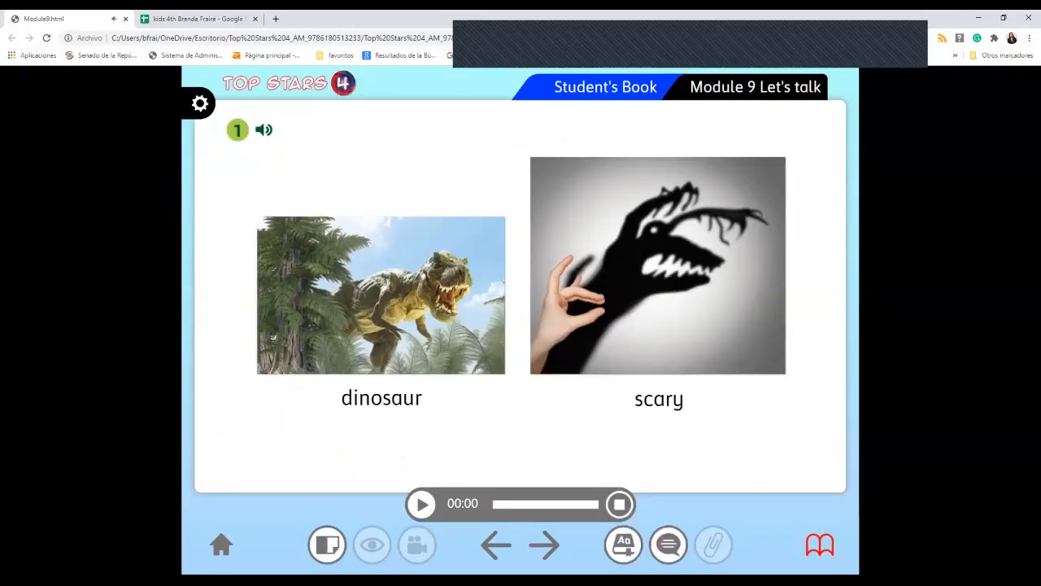
pyautogui.click(422, 503)
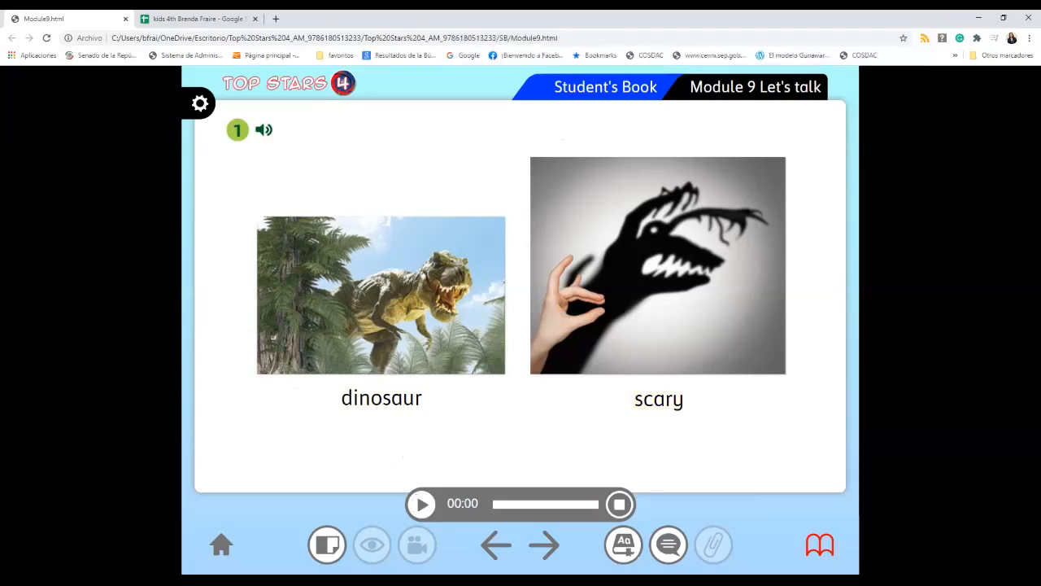
pyautogui.click(421, 504)
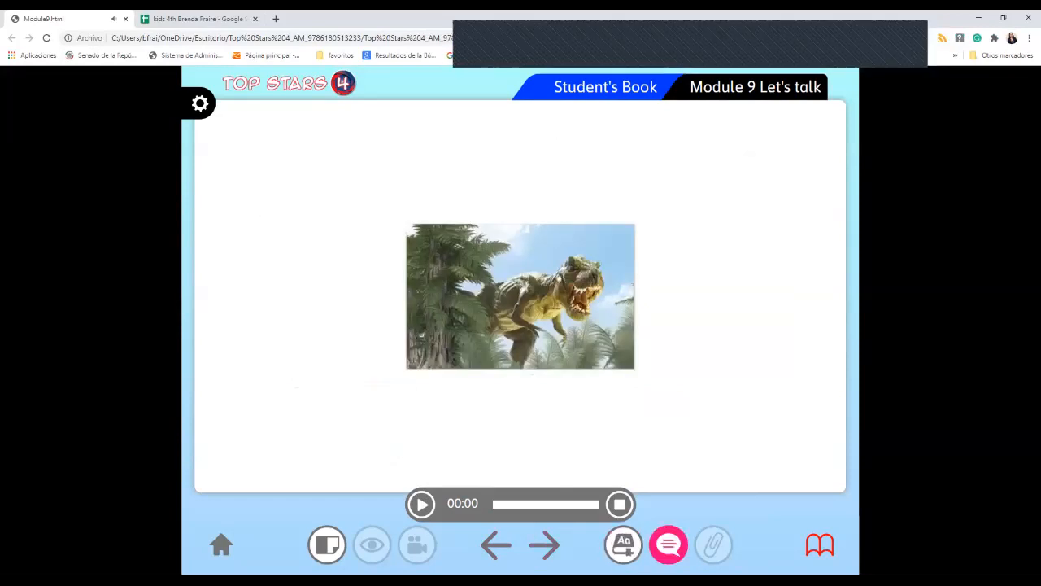
# Hear the 'dinosaur' and 'scary' flashcard words, then reach the Look and compare activity.
pyautogui.click(422, 503)
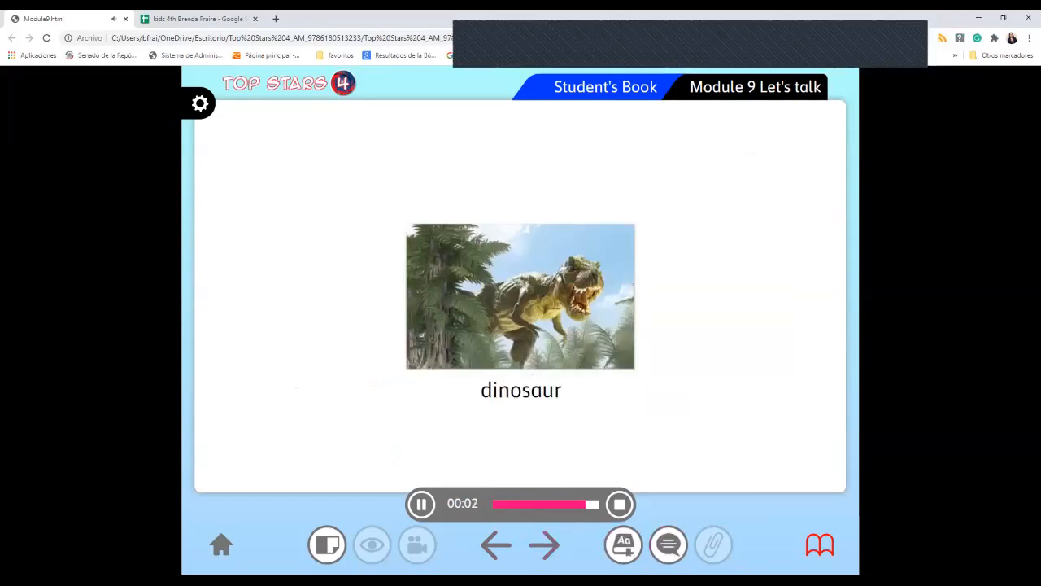
pyautogui.click(422, 503)
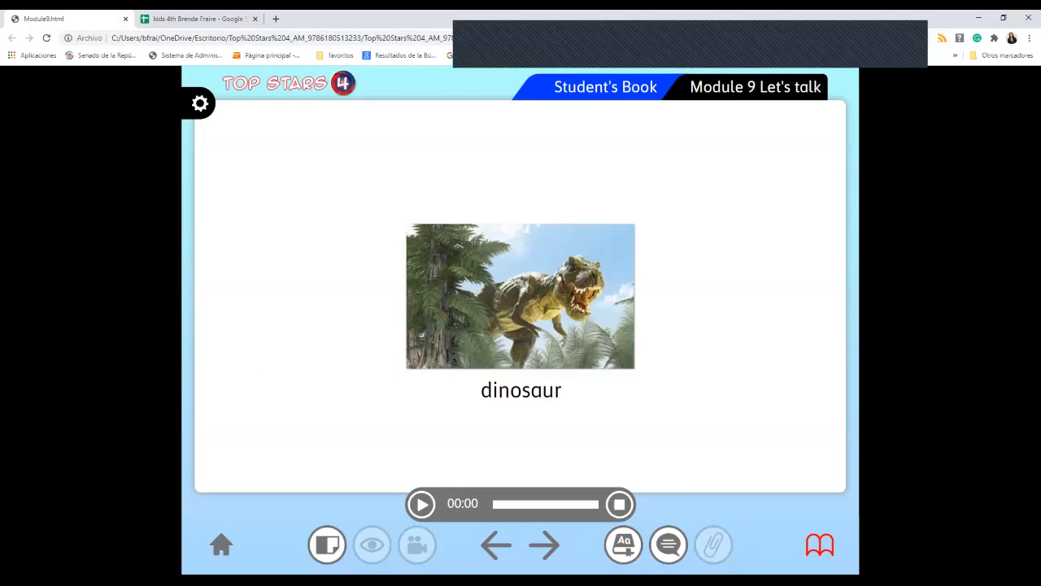
pyautogui.click(421, 502)
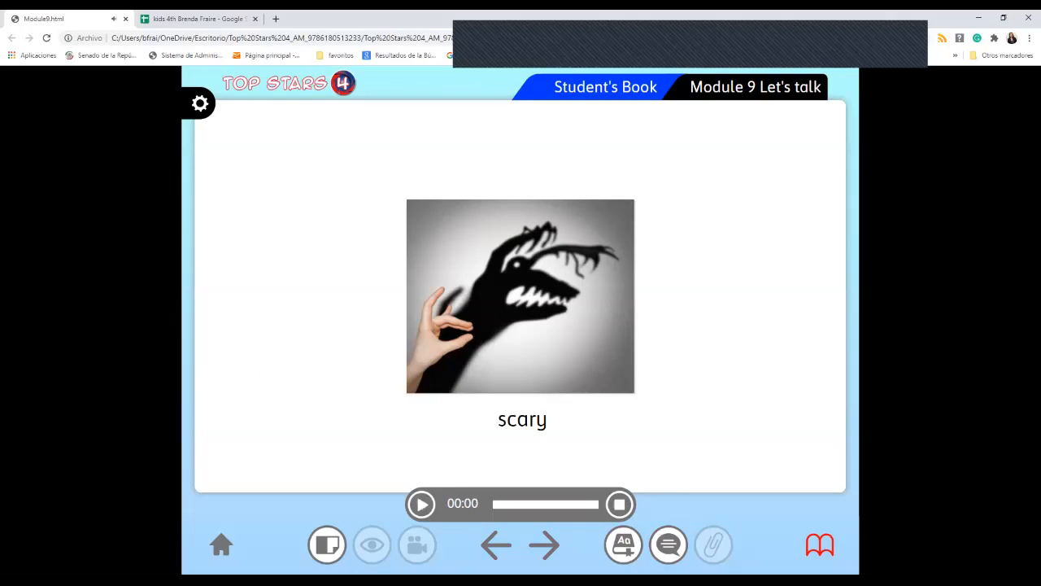
pyautogui.click(422, 502)
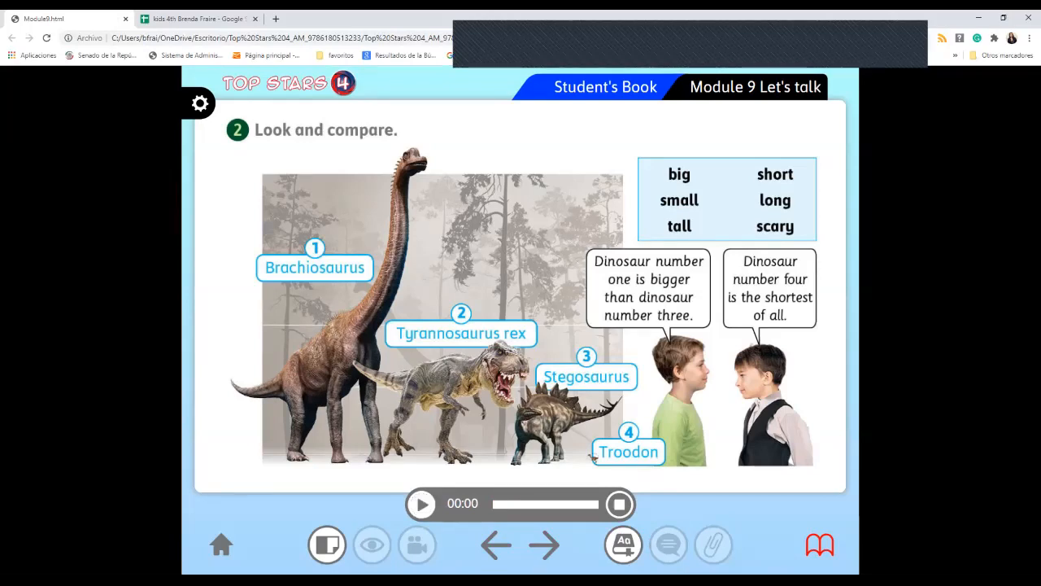
# Play the Look and compare dinosaur recording for activity 2.
pyautogui.click(422, 503)
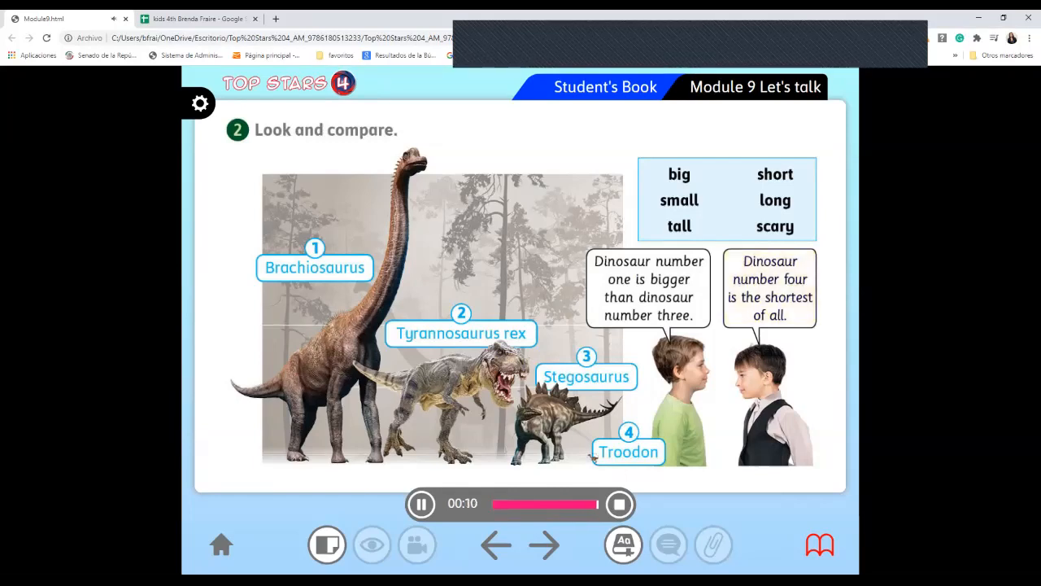
pyautogui.click(619, 503)
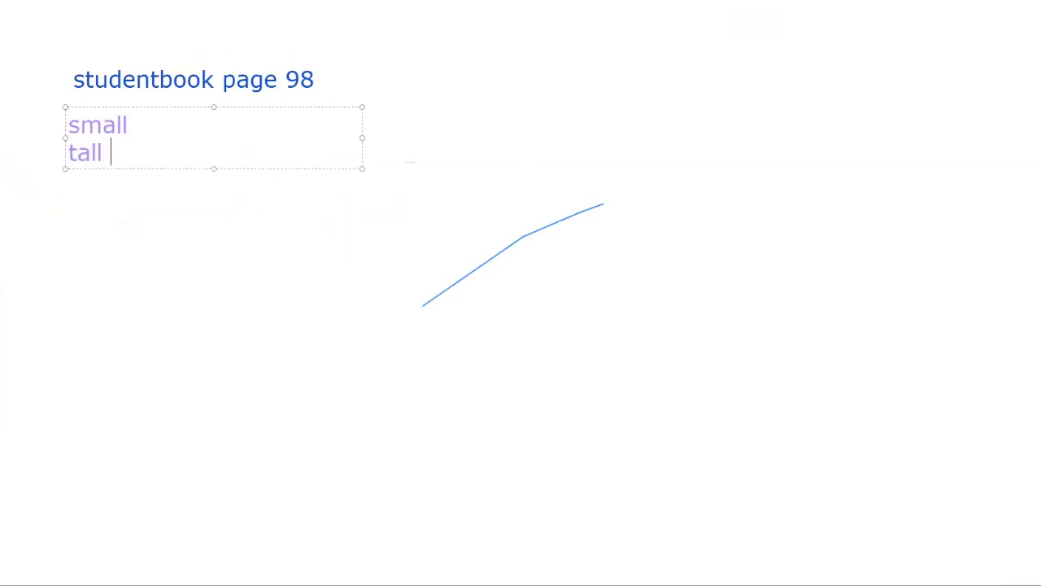
# Finish the adjective list ('long', 'scary') and write that Dinosaur #4 is the smallest dinosaur.
pyautogui.write('lon')
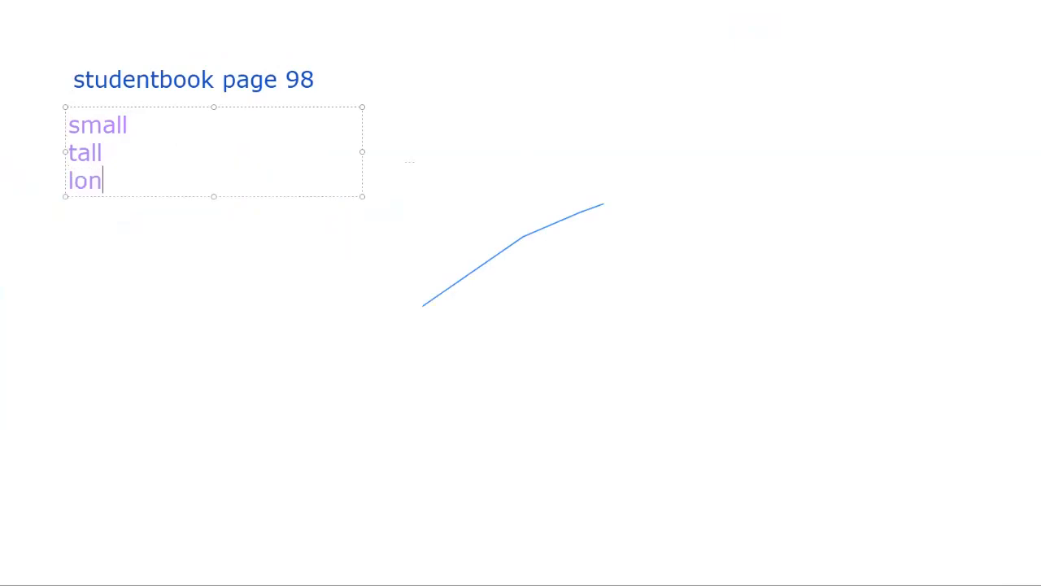
pyautogui.write('g scary')
pyautogui.write('1.- Dinosaur')
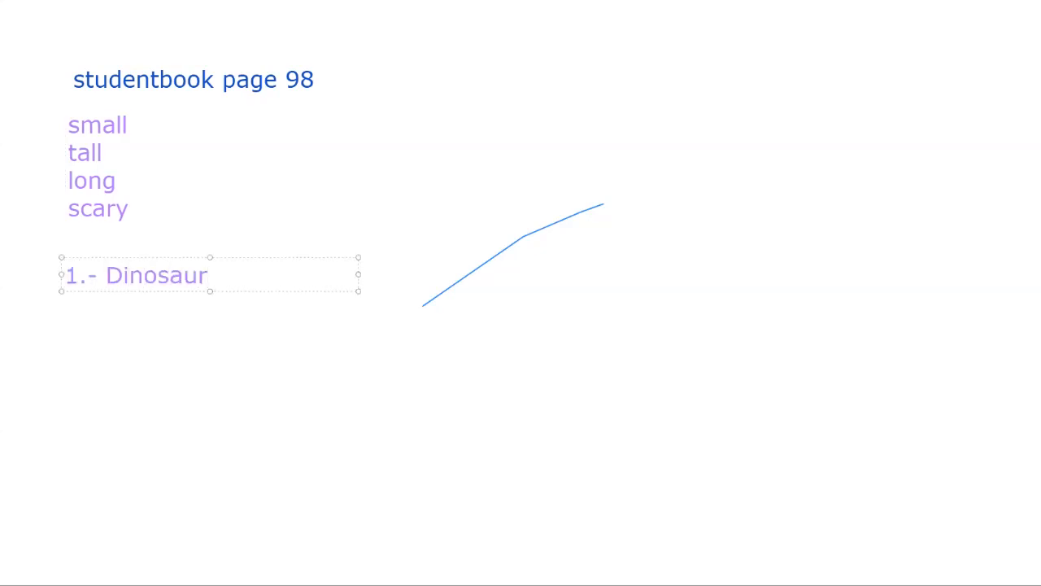
pyautogui.write('#')
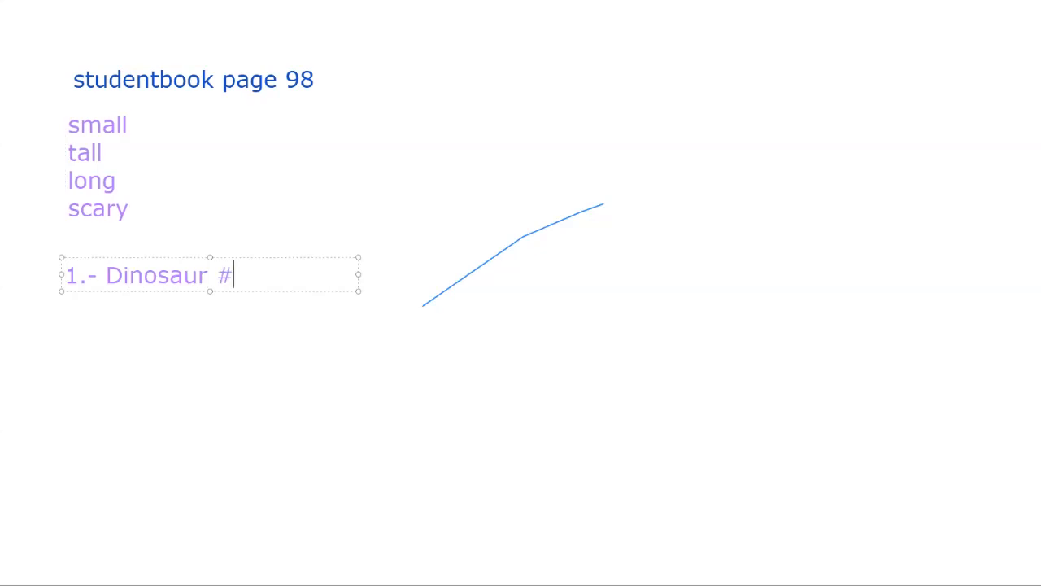
pyautogui.write('4 is the sm')
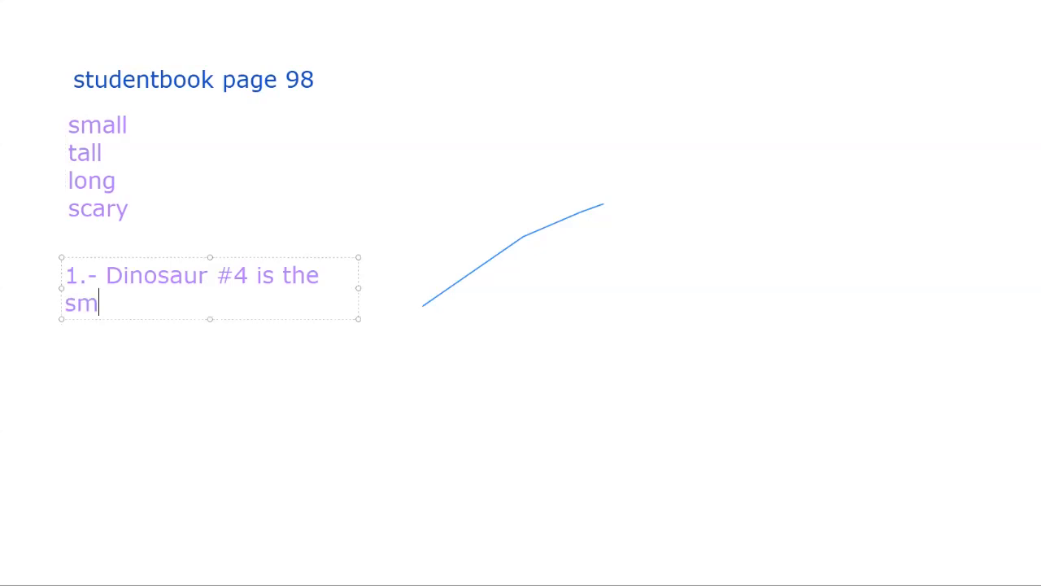
pyautogui.write('allest d')
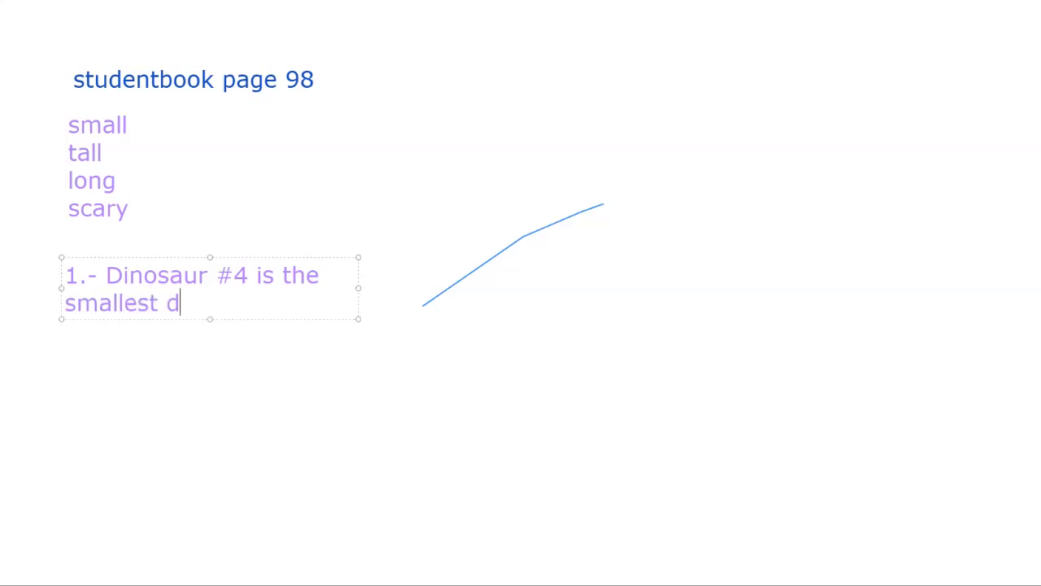
pyautogui.write('inosaur of all.')
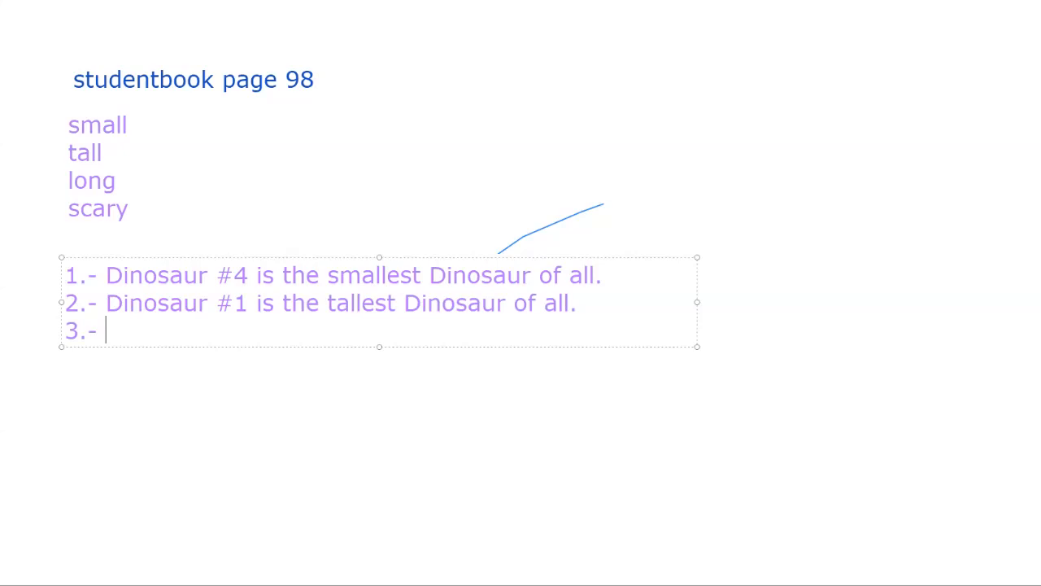
# Begin sentence 3 with 'Dinosaur #3 is'.
pyautogui.write('Dinosaur #3')
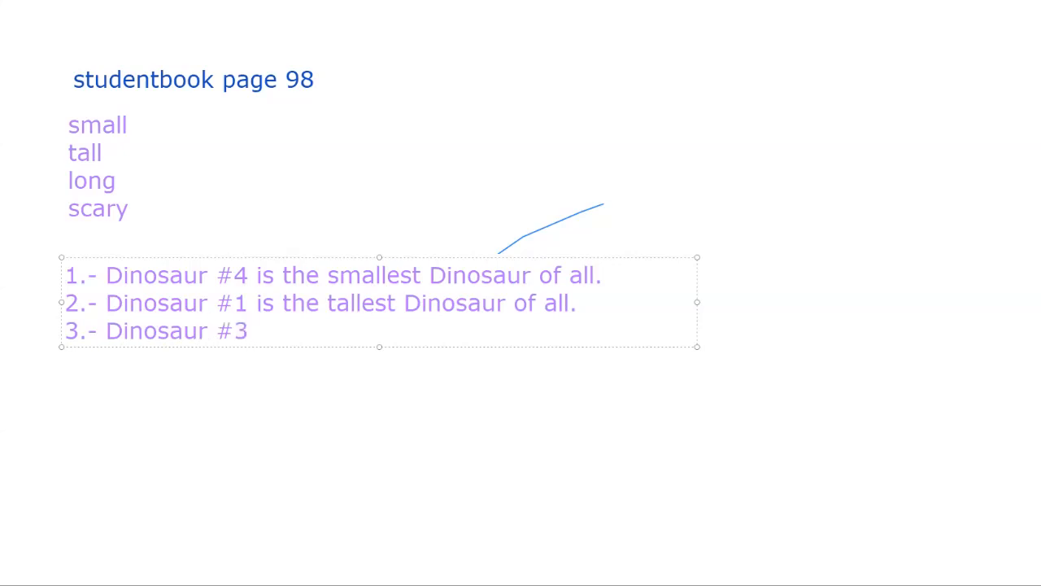
pyautogui.write('is')
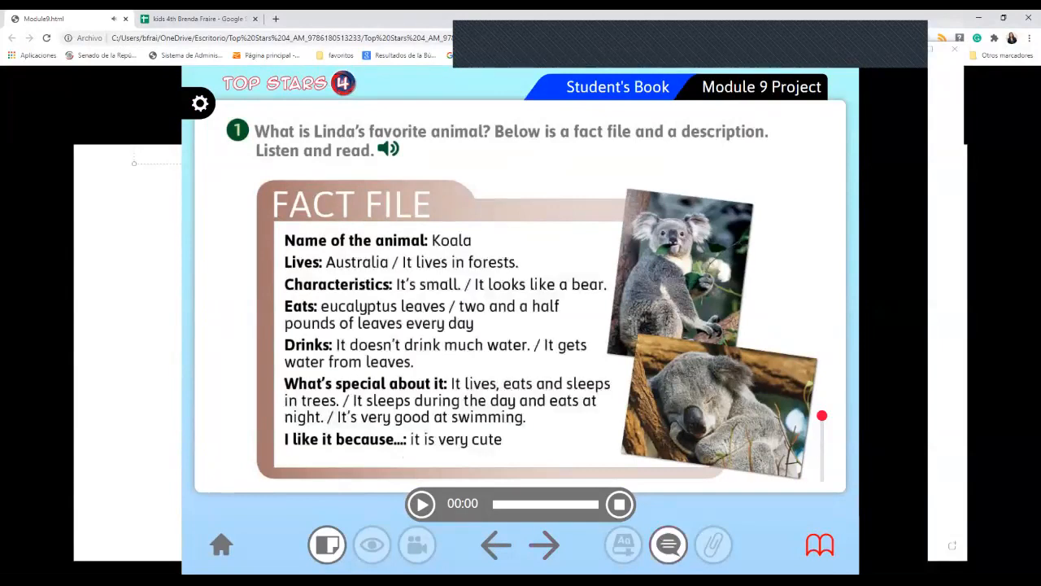
# Scroll down past the koala fact file to the full 'My favorite animal' description.
pyautogui.click(422, 502)
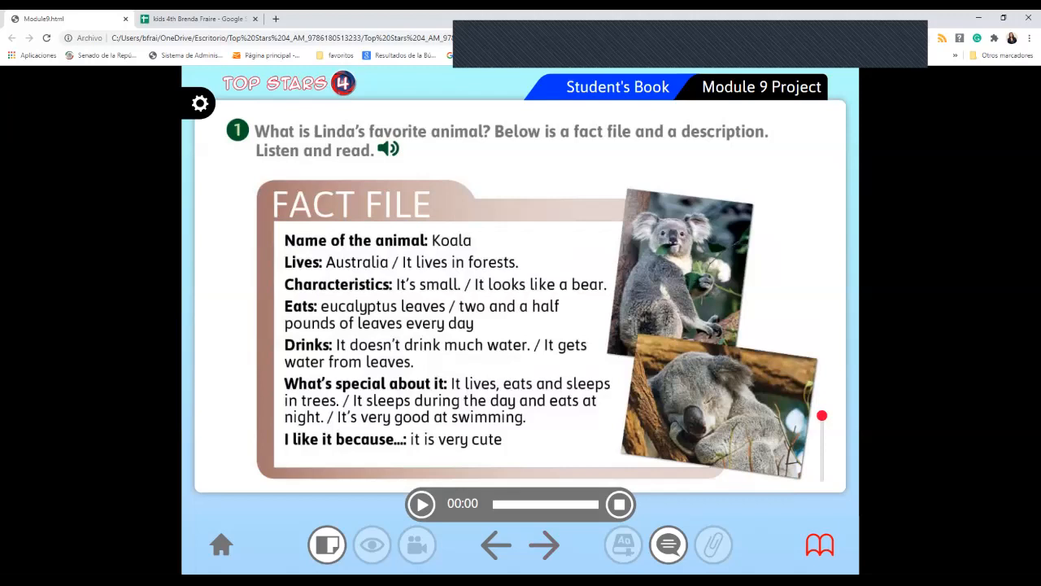
pyautogui.scroll(-3)
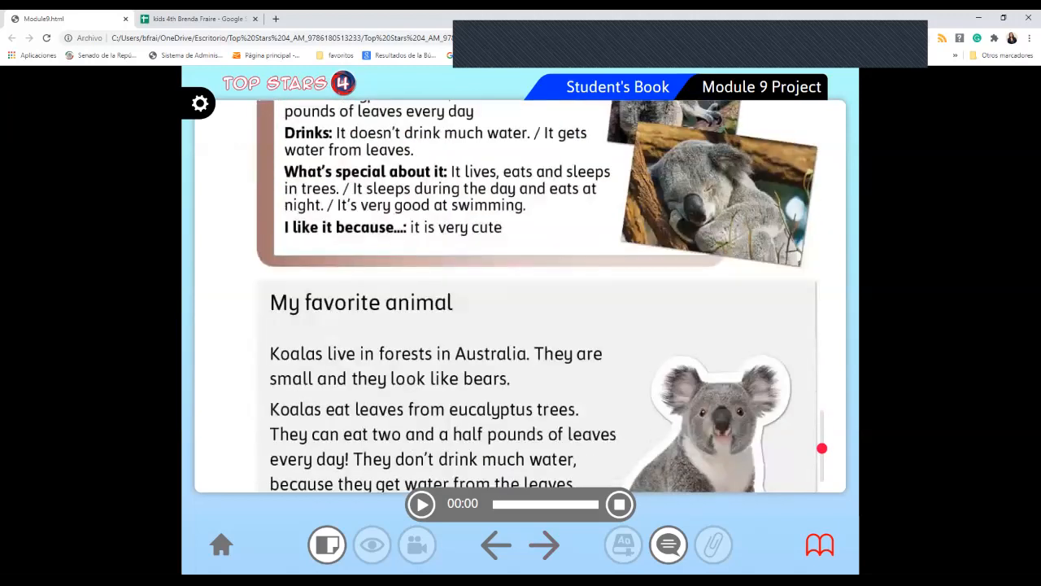
pyautogui.scroll(-3)
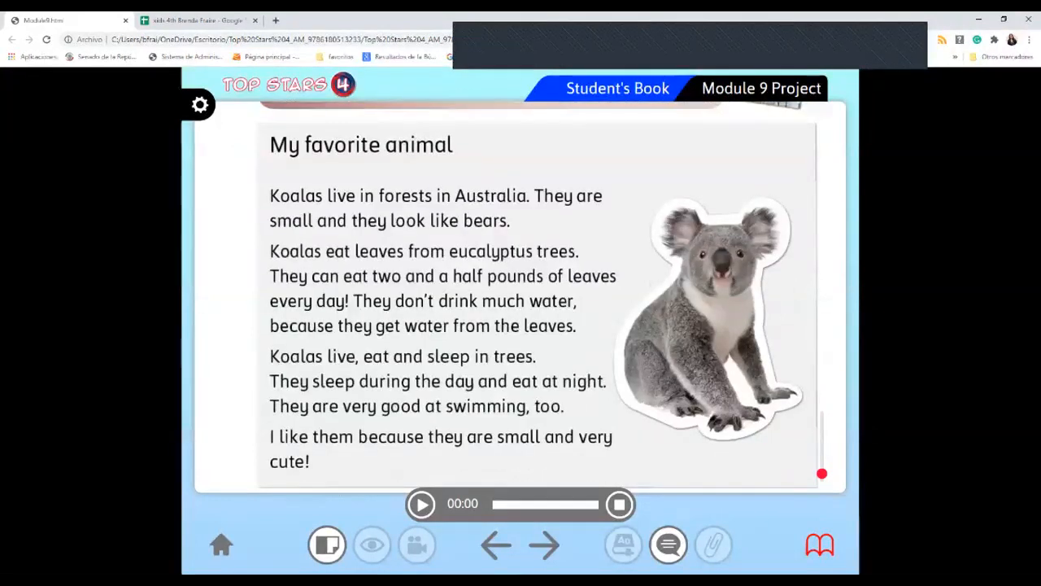
# Go forward to the Writing tip page on writing about your favorite animal.
pyautogui.click(544, 545)
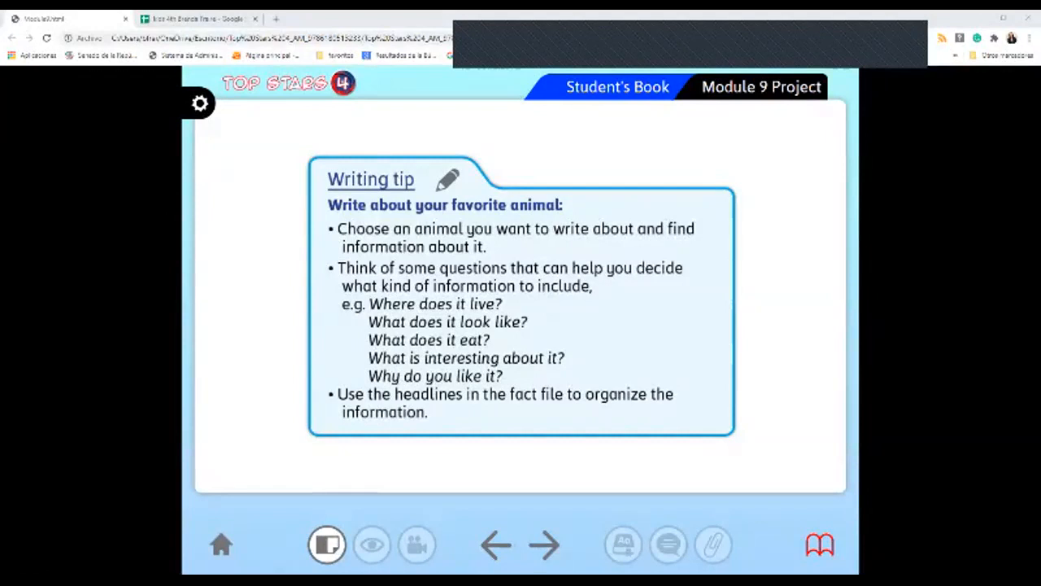
pyautogui.moveTo(495, 545)
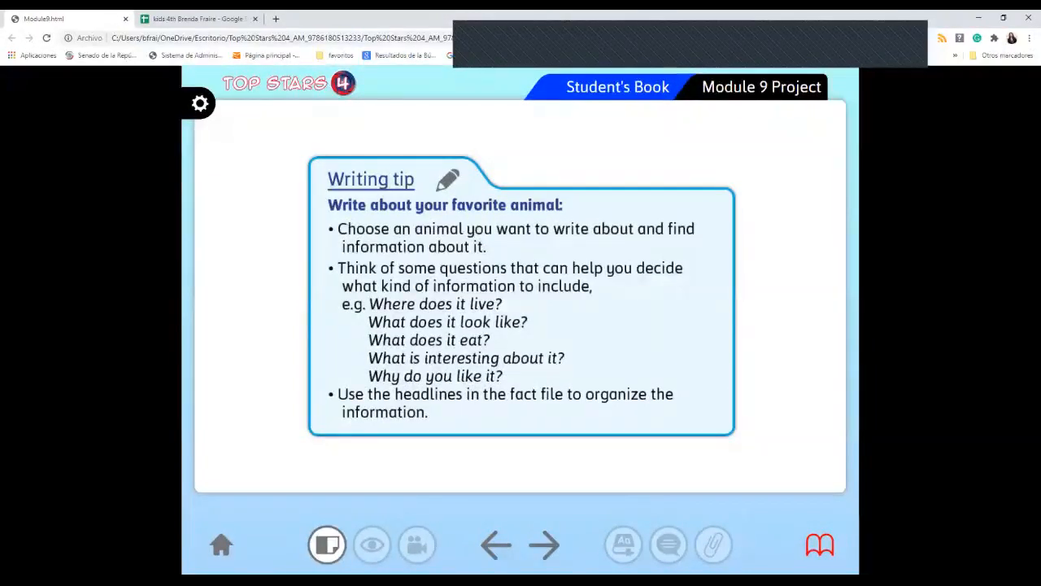
# Return to the koala fact file, reveal its filled-in details and scroll toward the description.
pyautogui.click(496, 545)
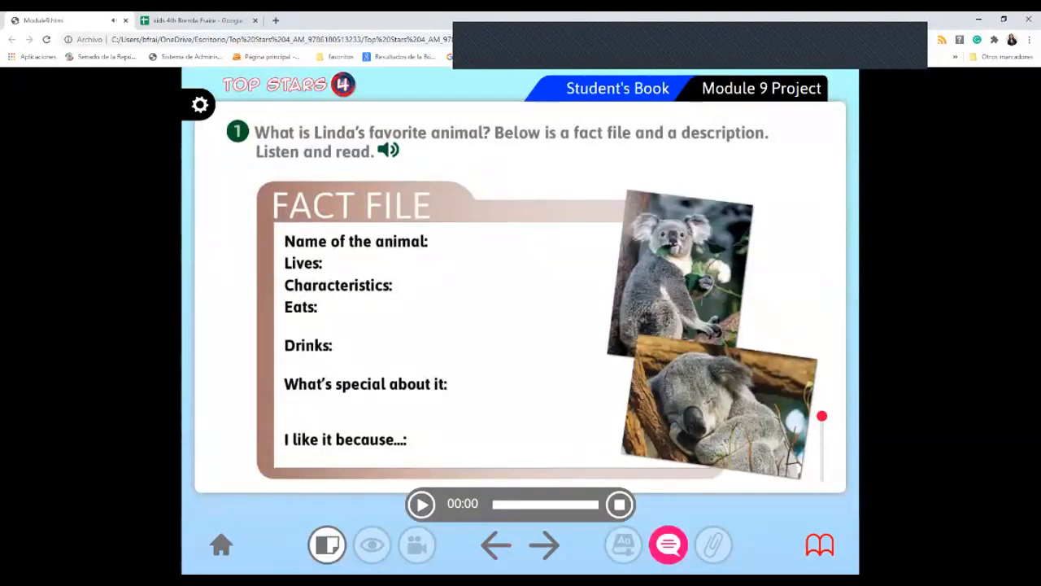
pyautogui.click(668, 544)
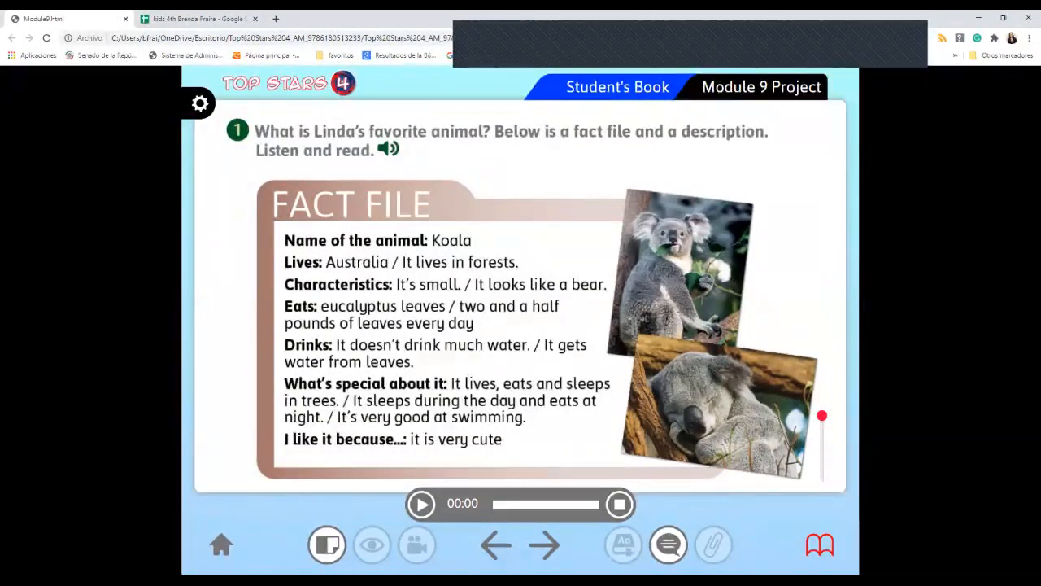
pyautogui.scroll(-3)
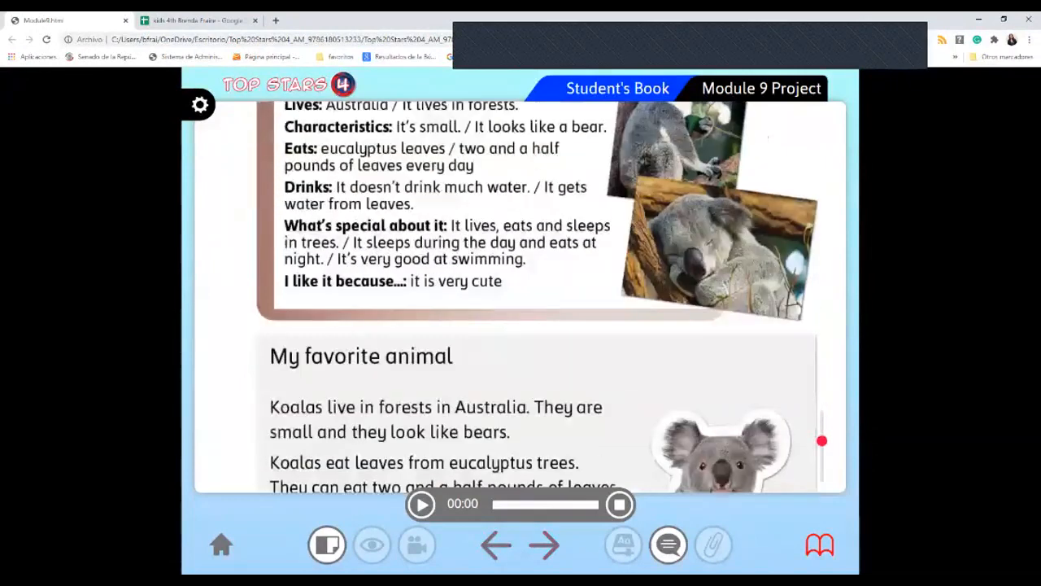